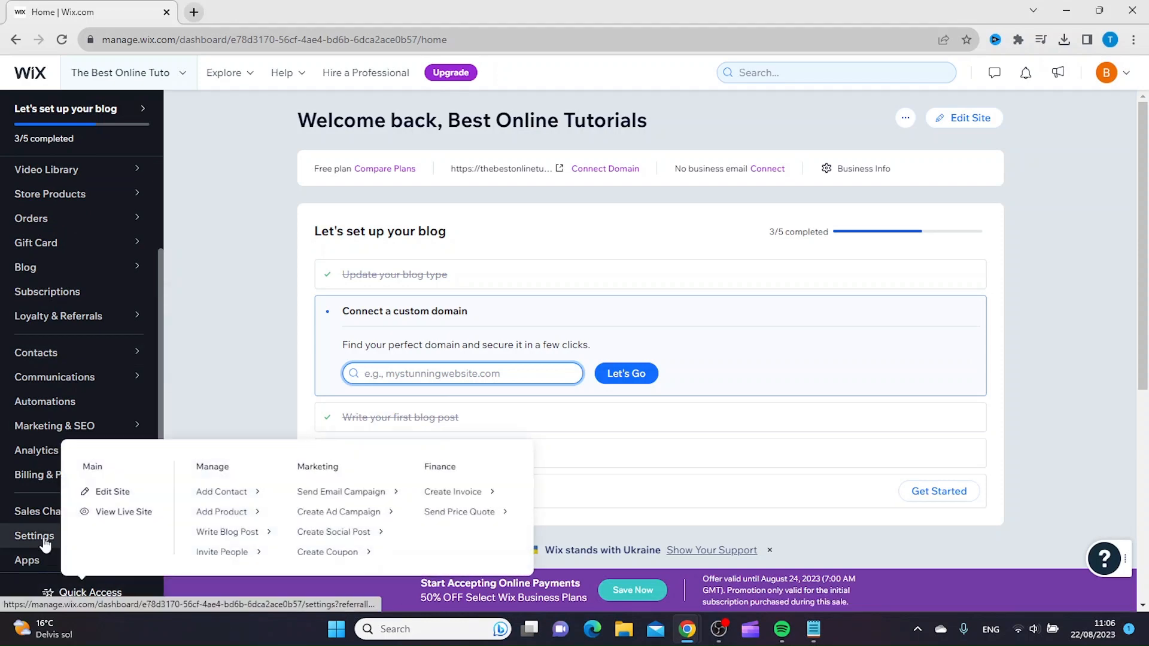
- Go to the site's Settings and enter the Domains section
click(33, 536)
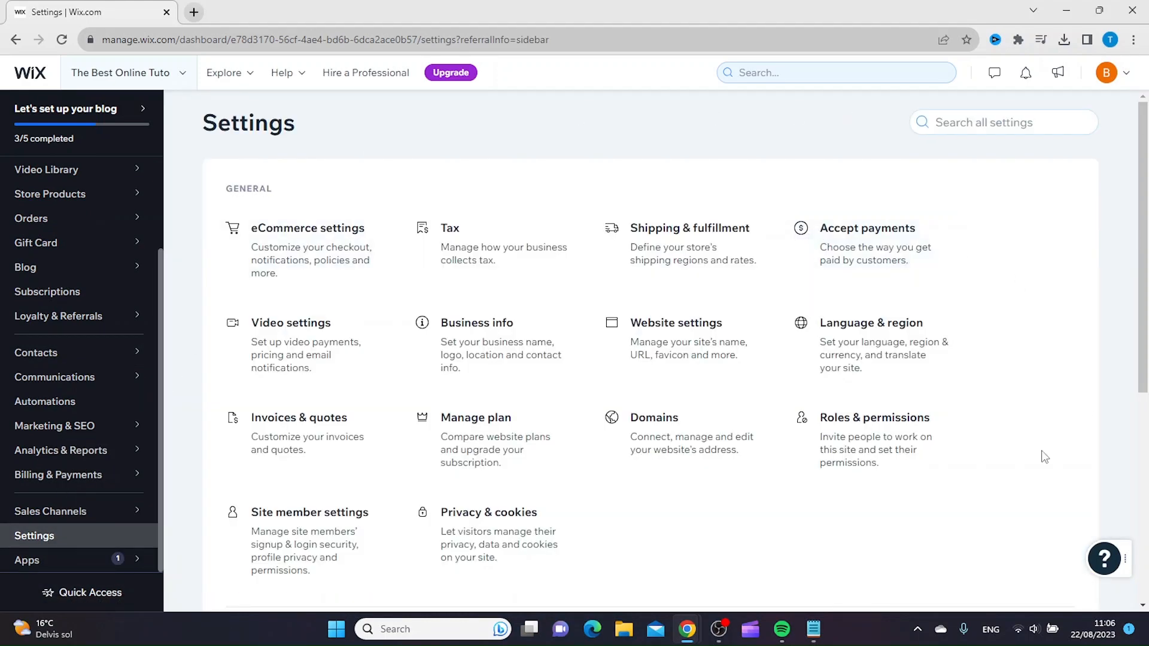
click(653, 432)
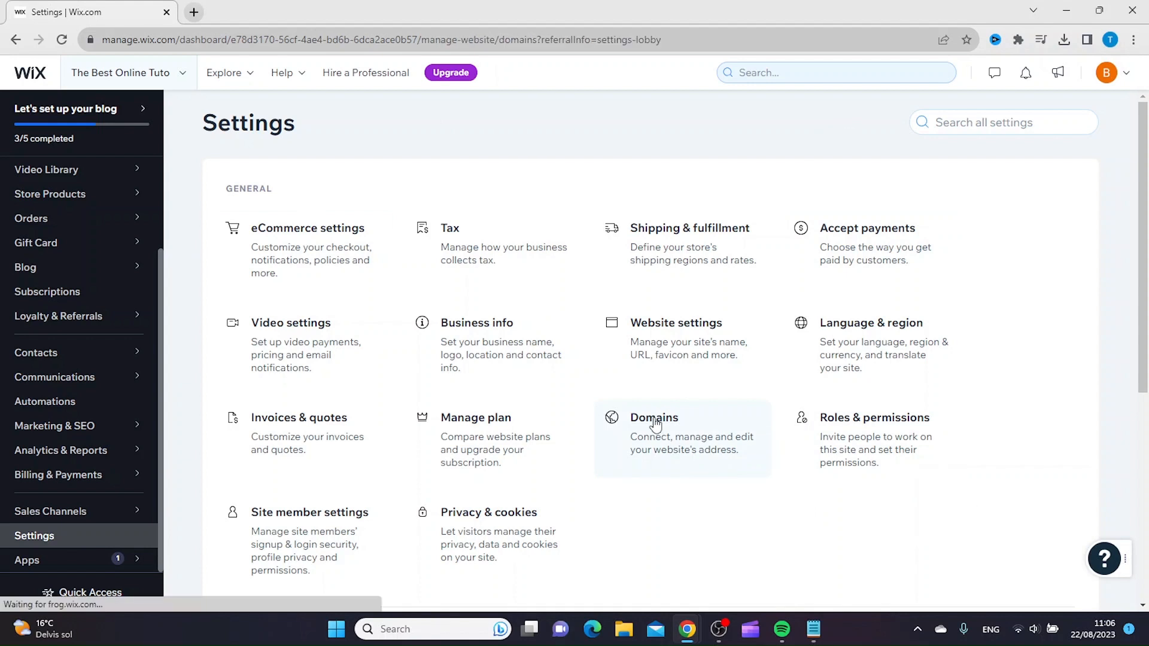
- Enter bestonlinetutorials.net as the domain to connect and check that it is available
click(653, 432)
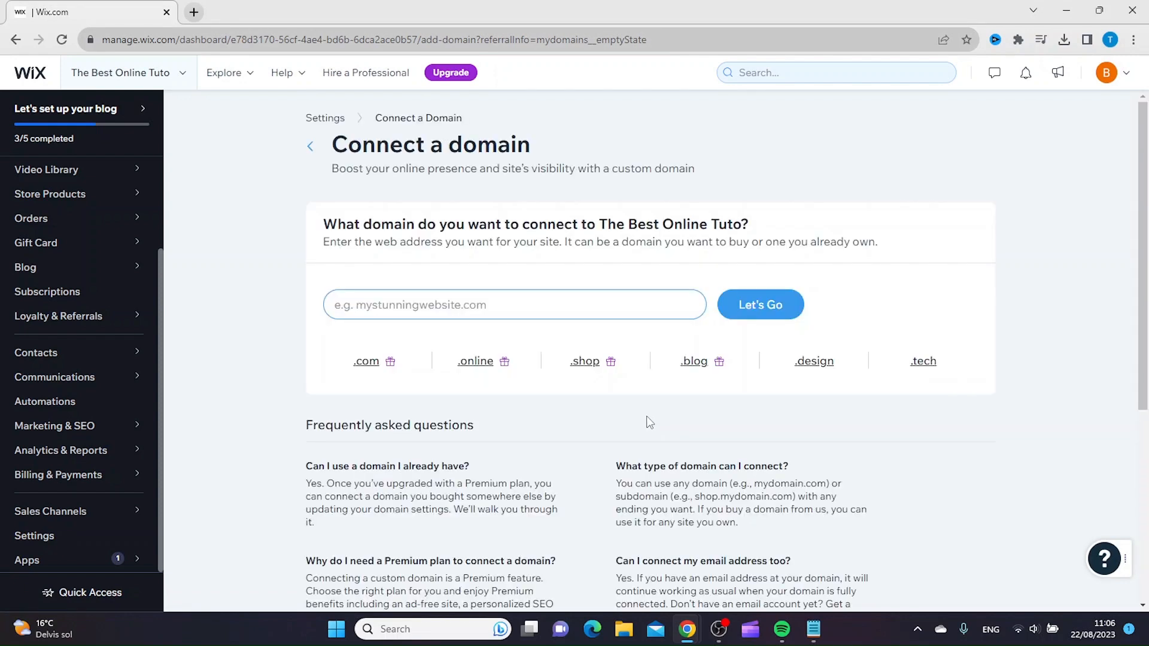
click(514, 304)
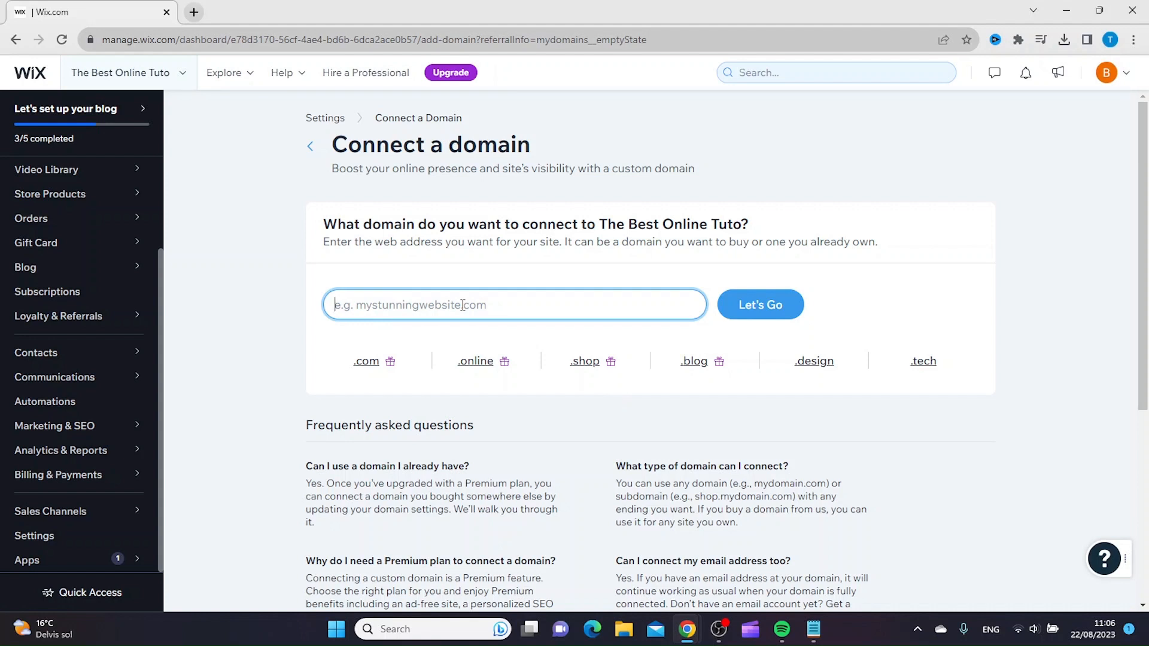
text(beston)
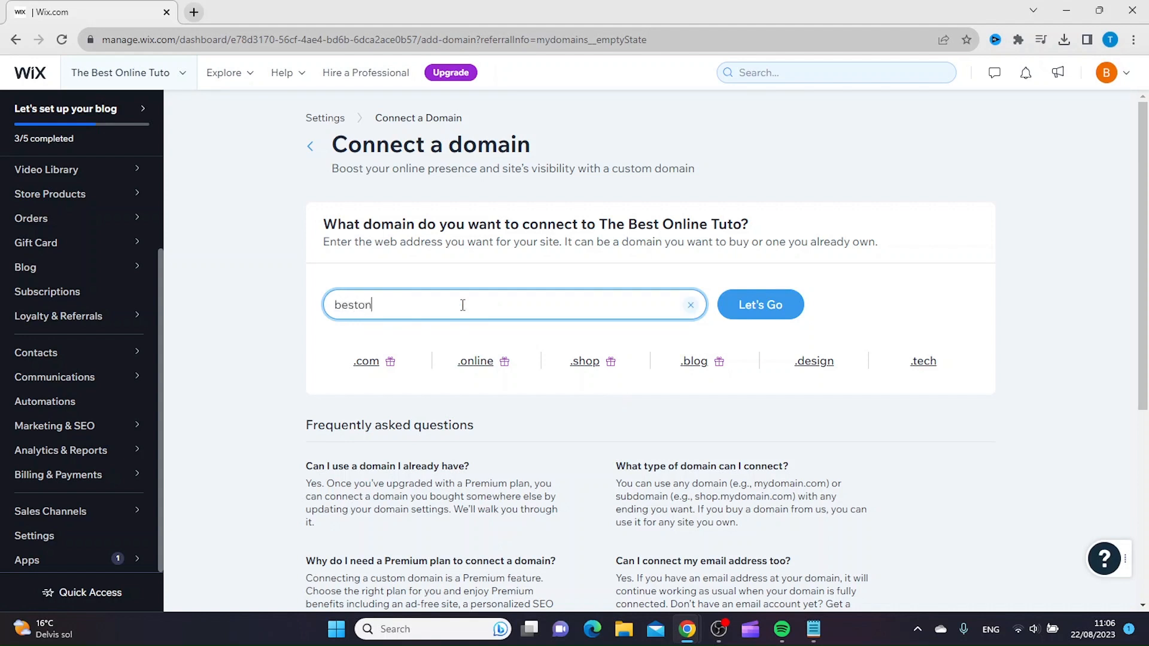
text(linetutorials.net)
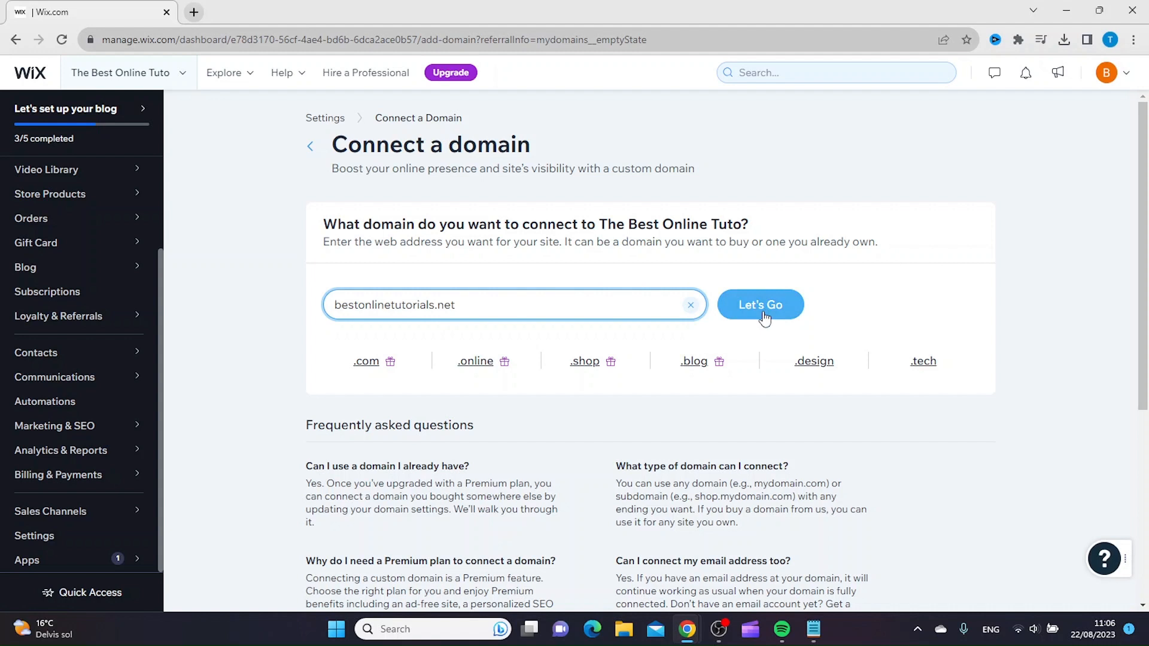
click(760, 306)
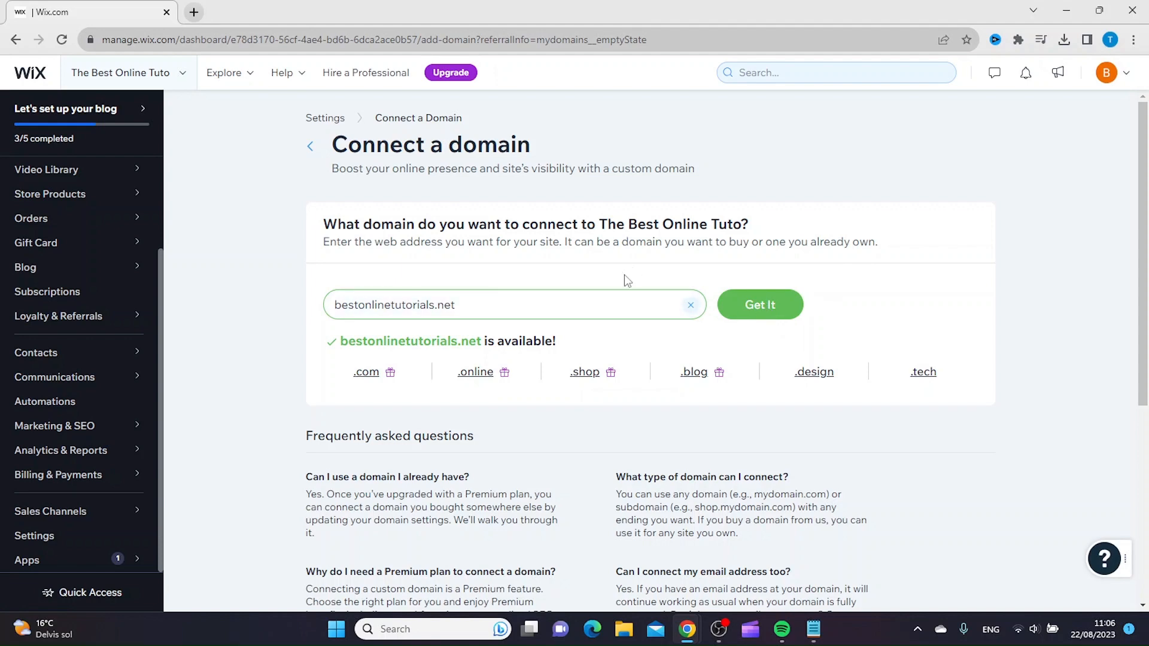
- Claim bestonlinetutorials.net via Get It, bringing up the upgrade-required prompt
click(759, 306)
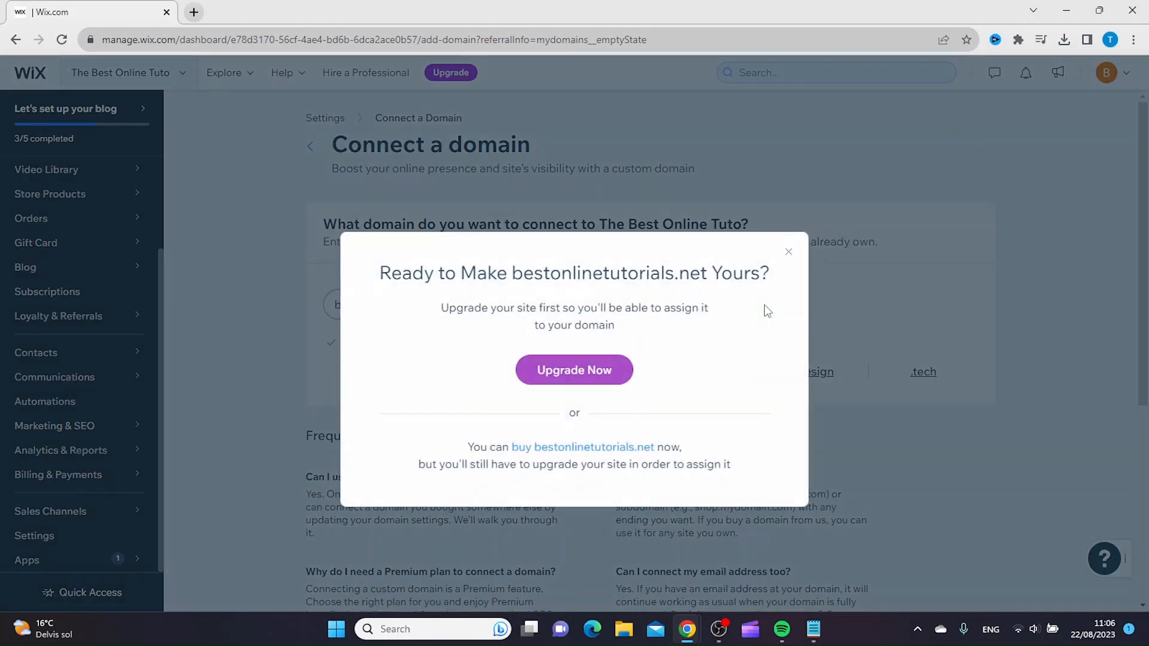
mouse_move(397, 351)
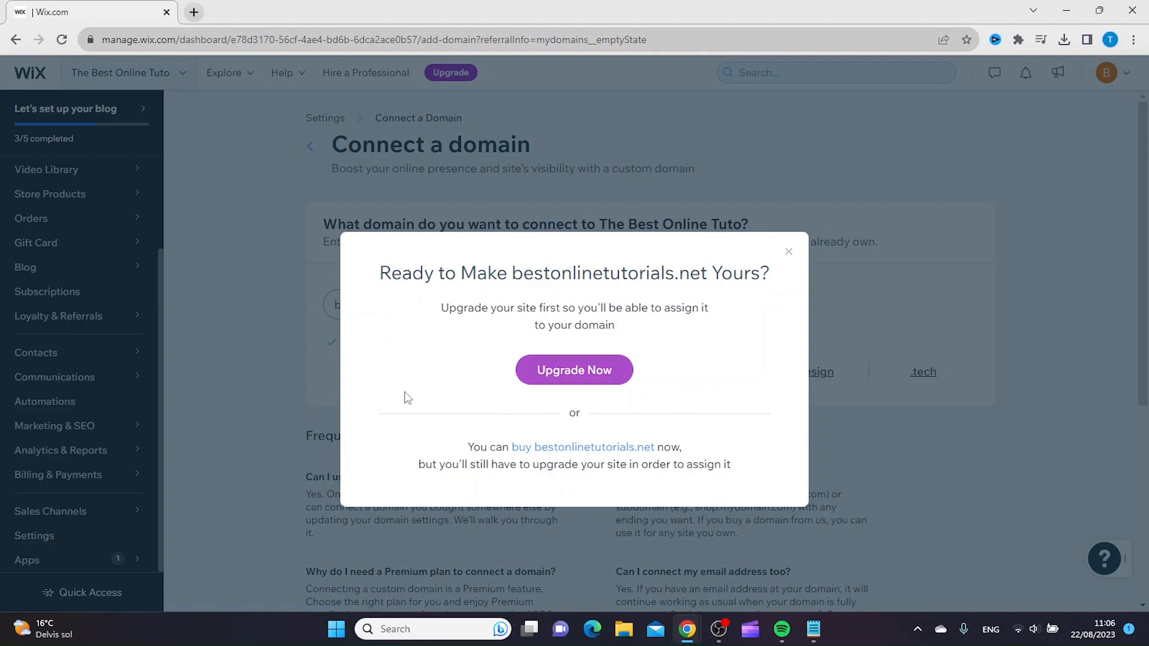
mouse_move(753, 357)
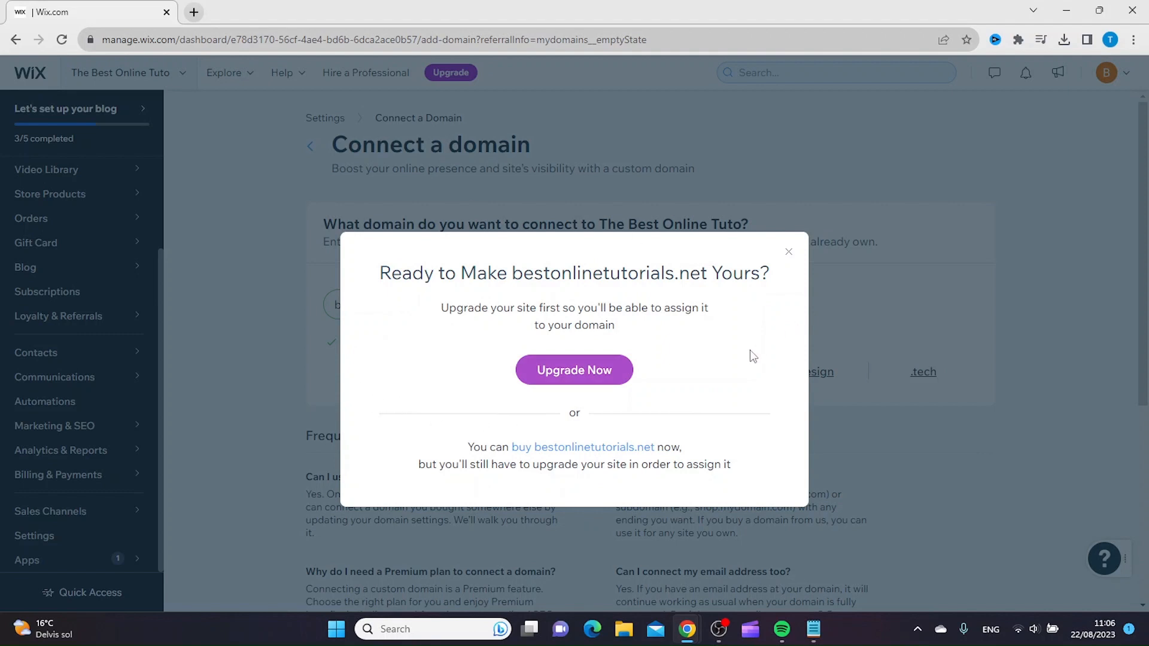
mouse_move(728, 387)
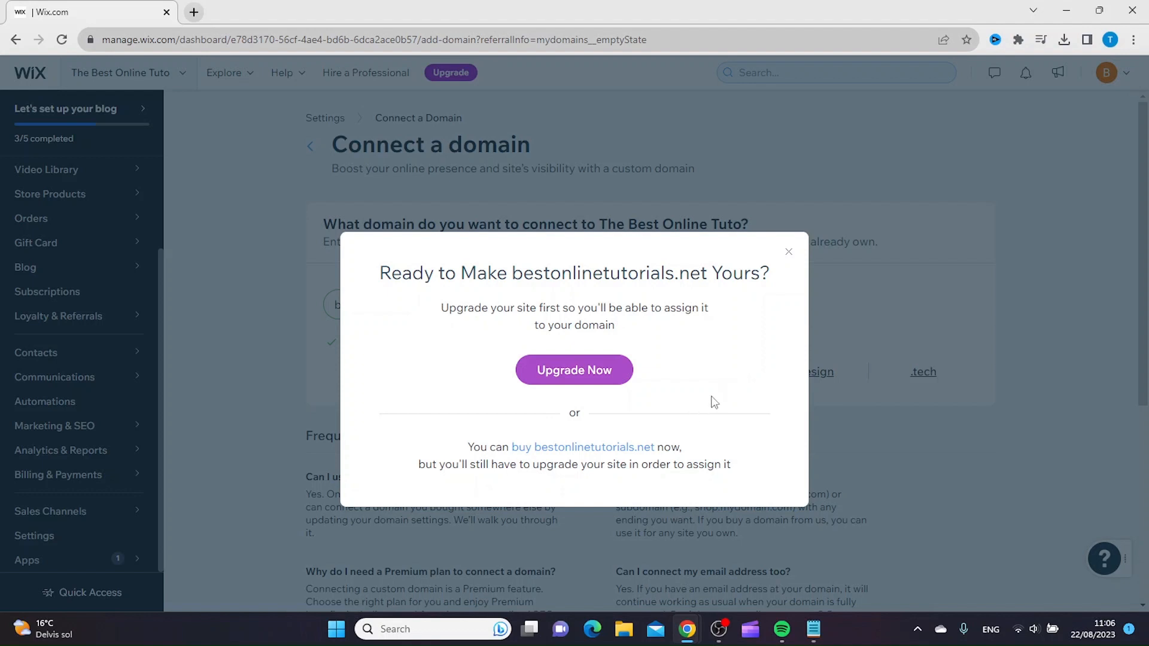
mouse_move(739, 400)
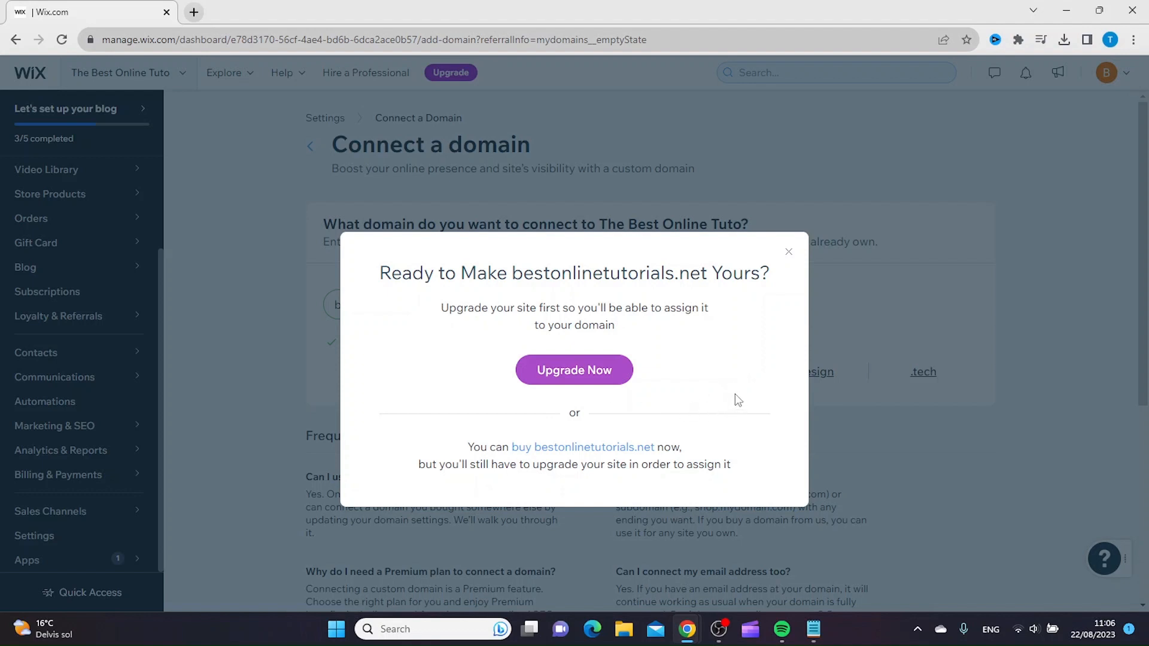
mouse_move(573, 370)
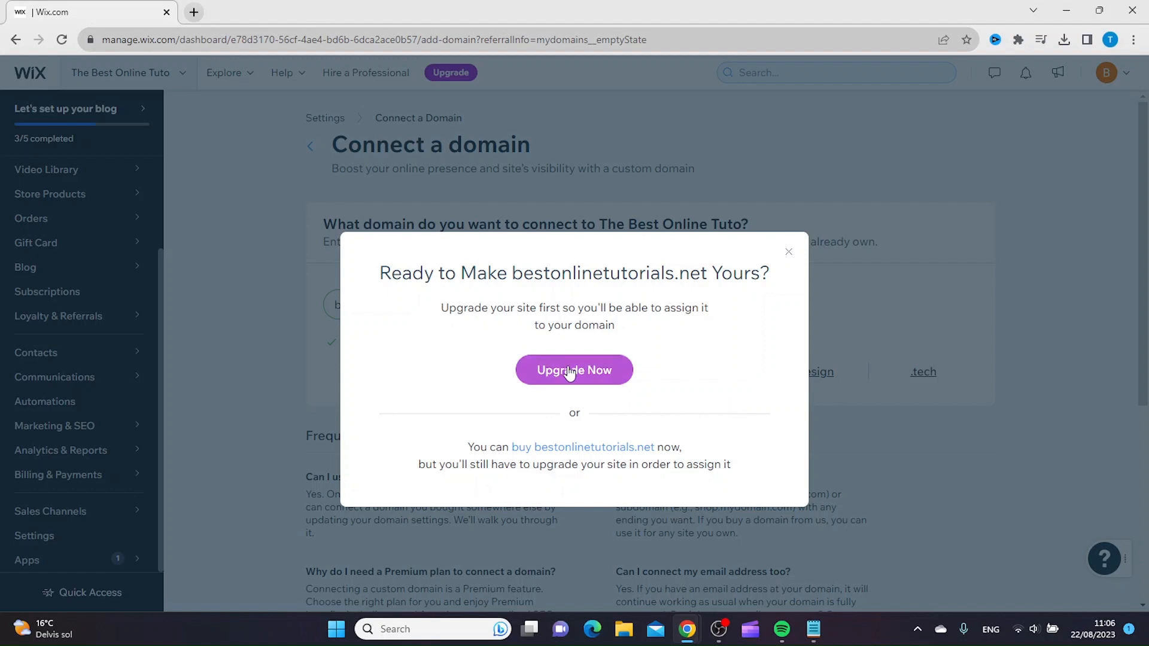
- Upgrade the site with the Light premium plan, reaching its billing cycle options with yearly preselected
click(573, 370)
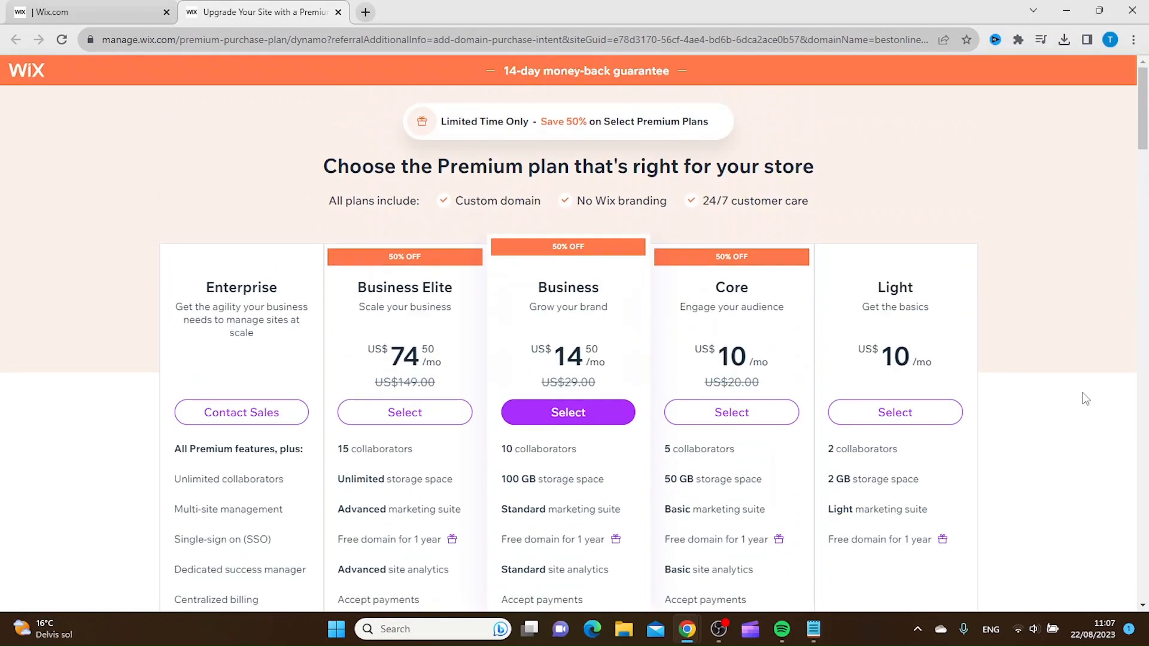
mouse_move(905, 387)
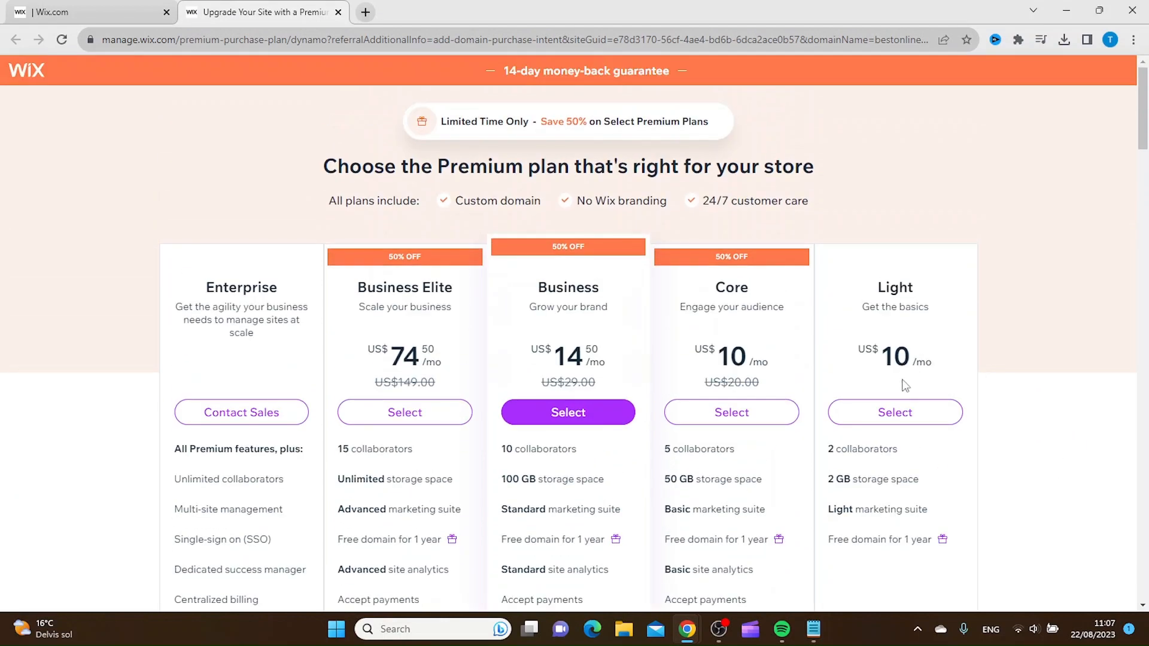
click(895, 412)
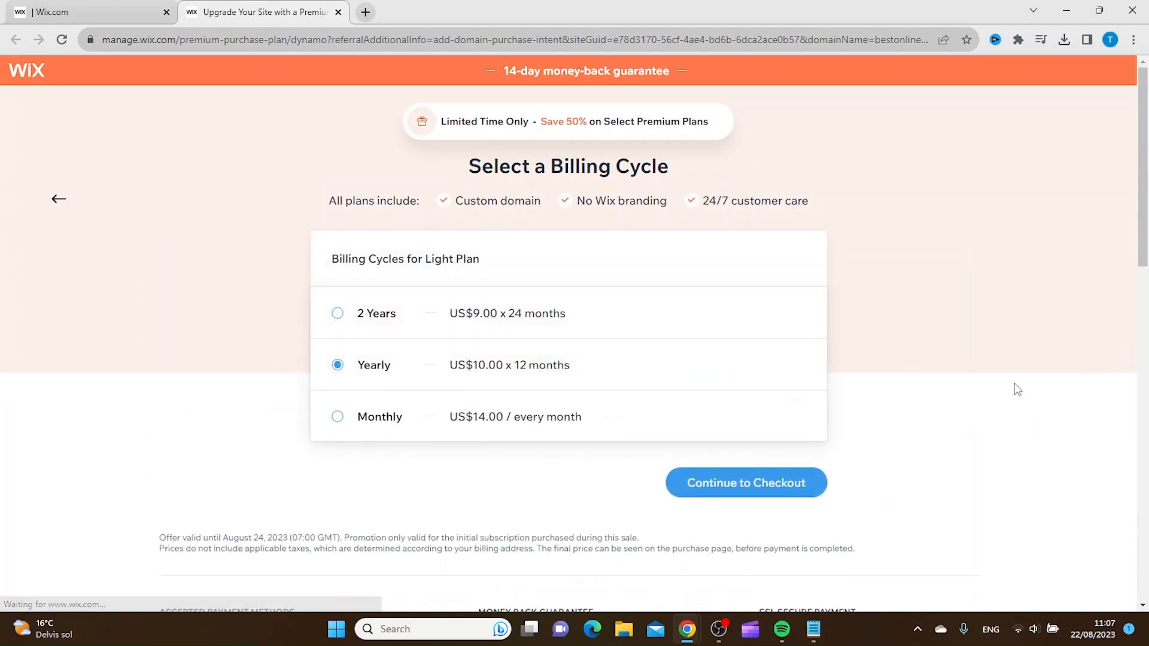
scroll(down, 3)
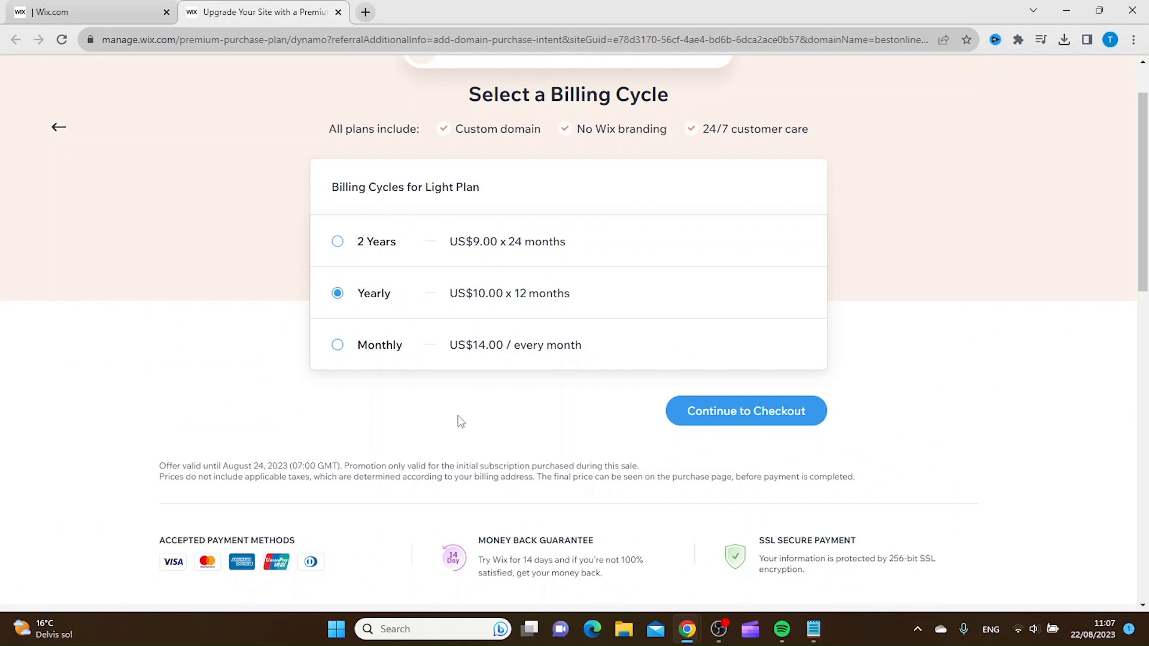
mouse_move(921, 432)
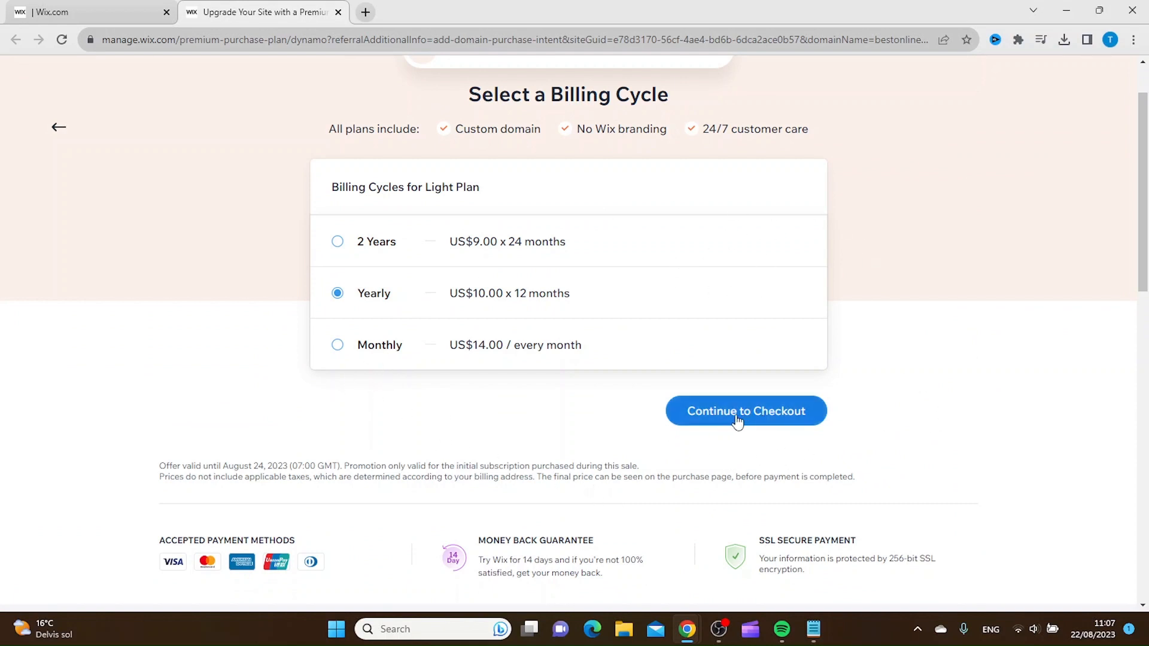
- Continue to checkout with yearly billing, reviewing the empty payment and invoice fields and US$150.00 total
click(745, 411)
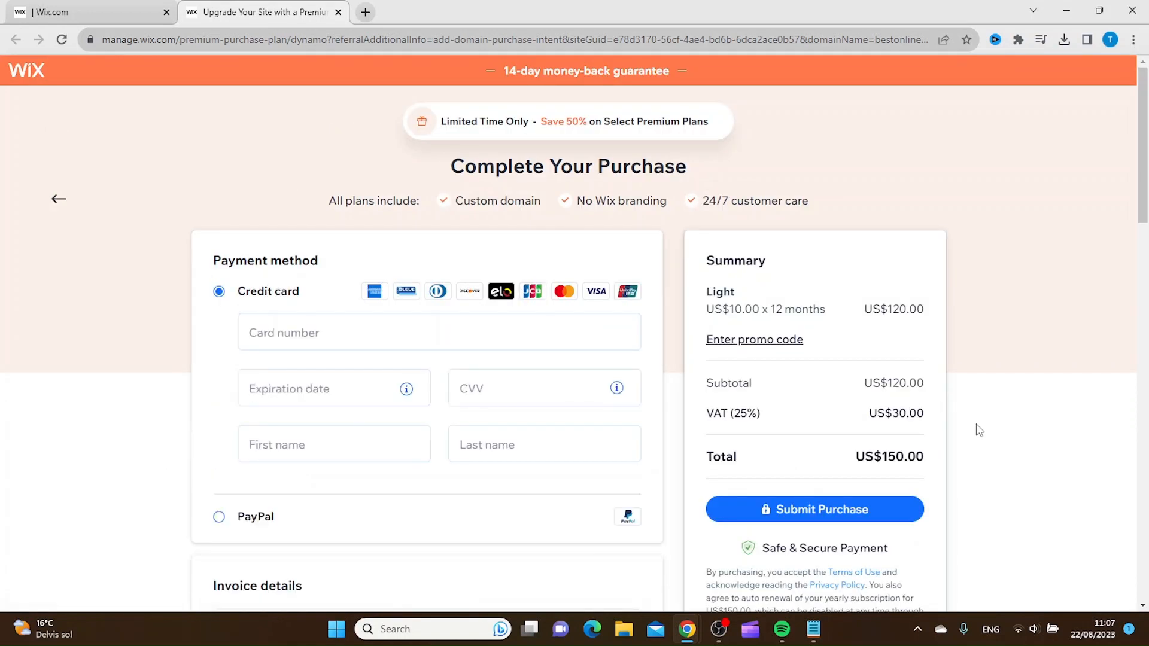
scroll(down, 3)
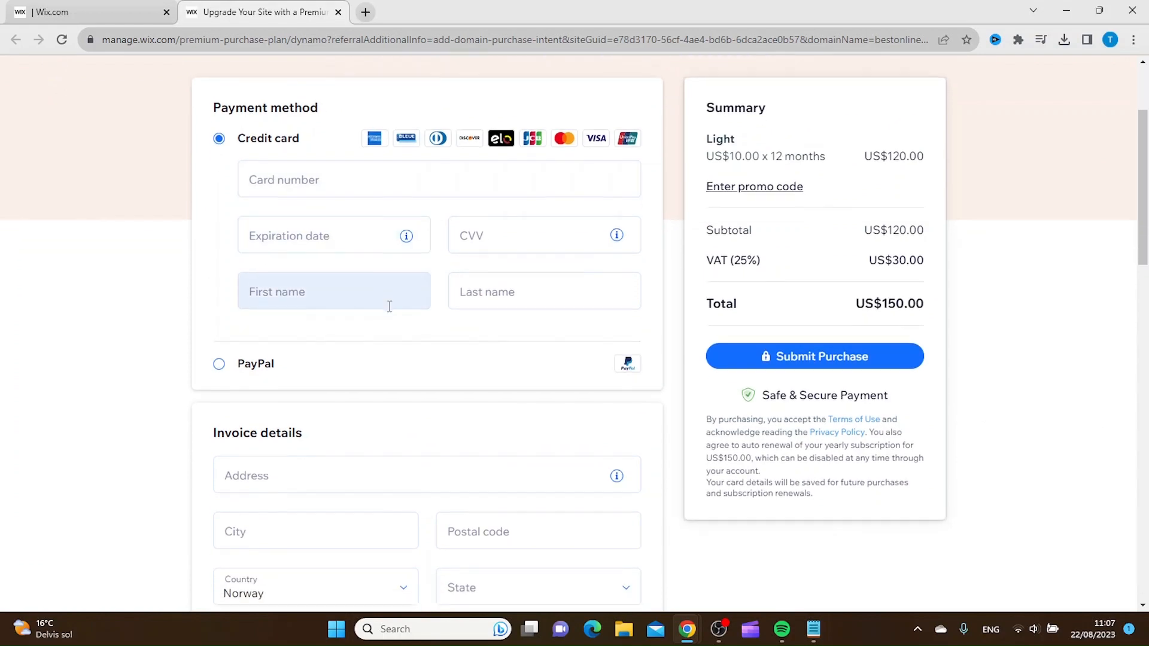
scroll(down, 3)
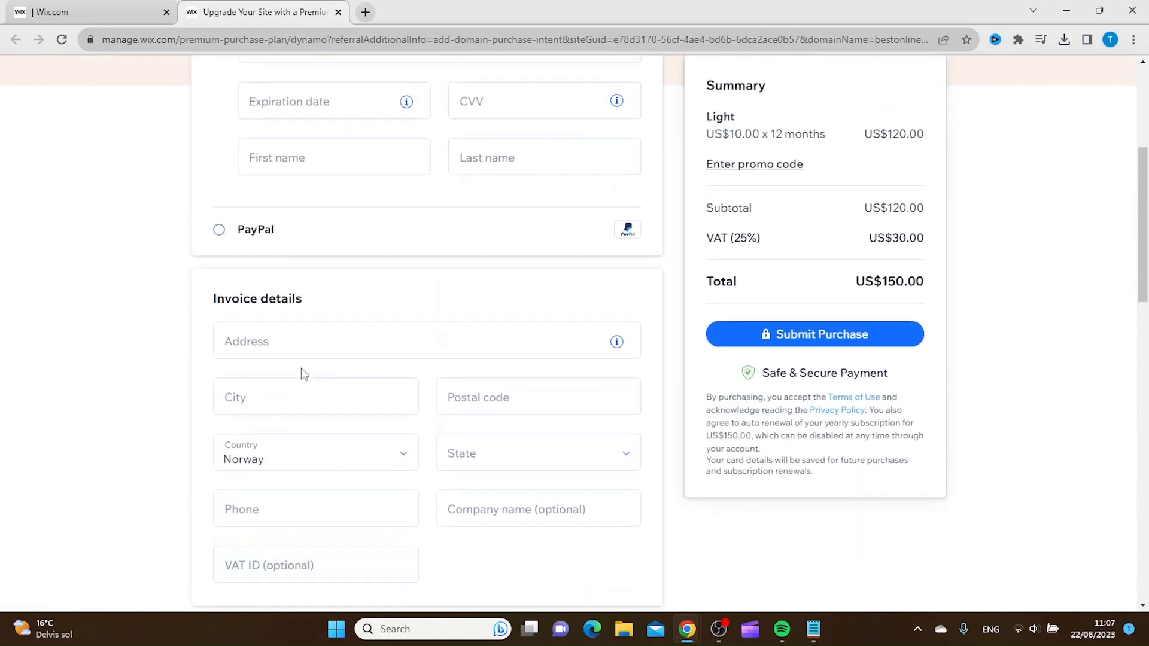